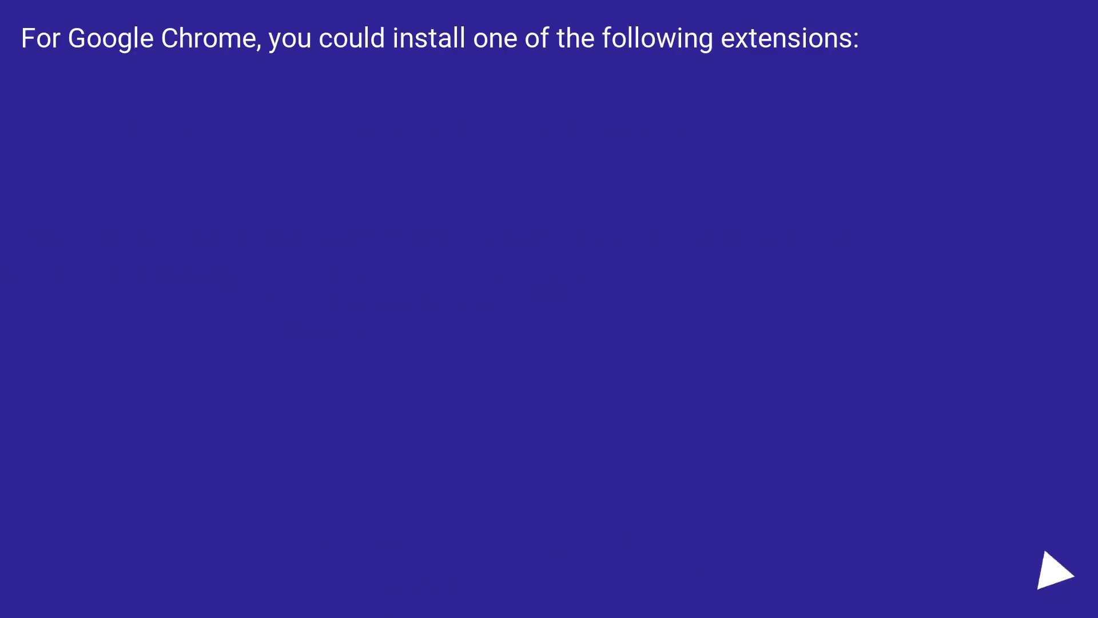
# - Advance the slideshow to the Regular Expression Searcher usage-steps slide
pyautogui.click(1054, 569)
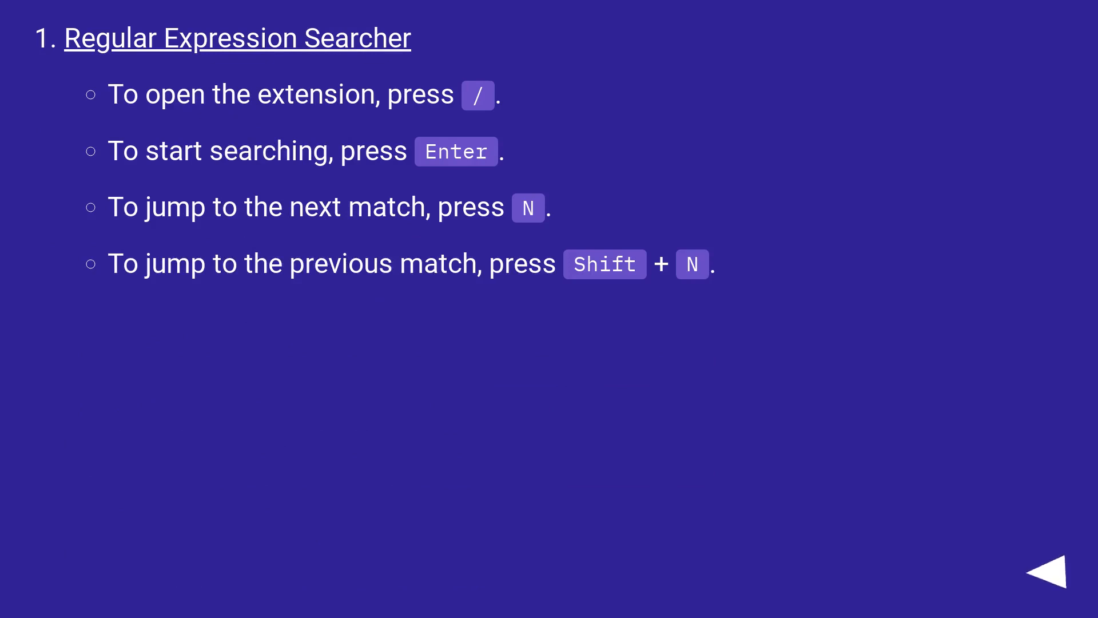
pyautogui.click(1062, 571)
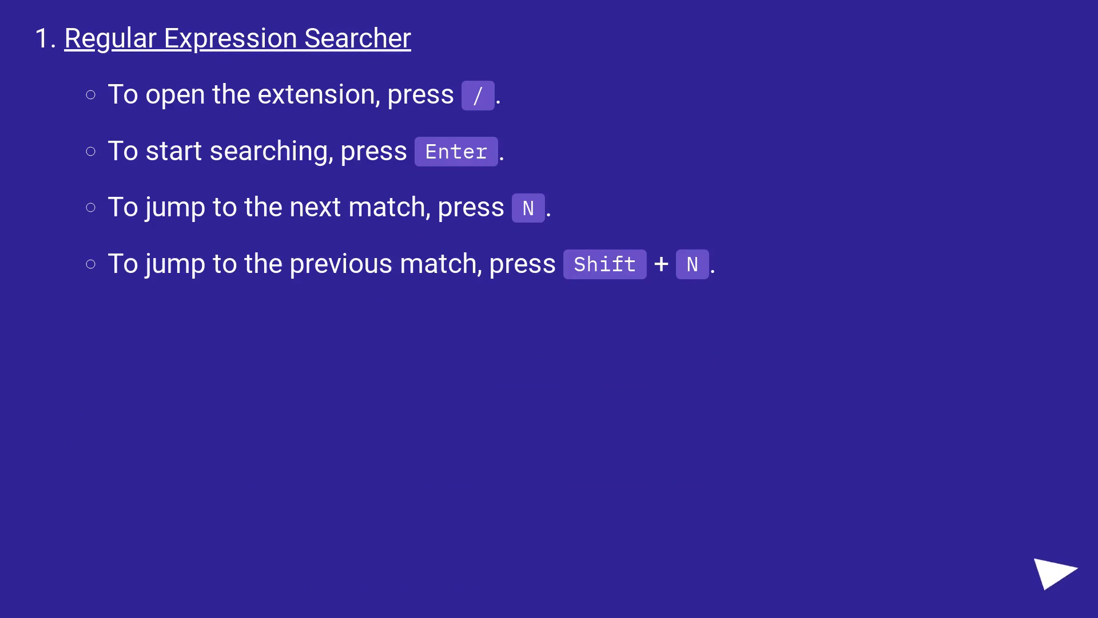
pyautogui.click(1060, 576)
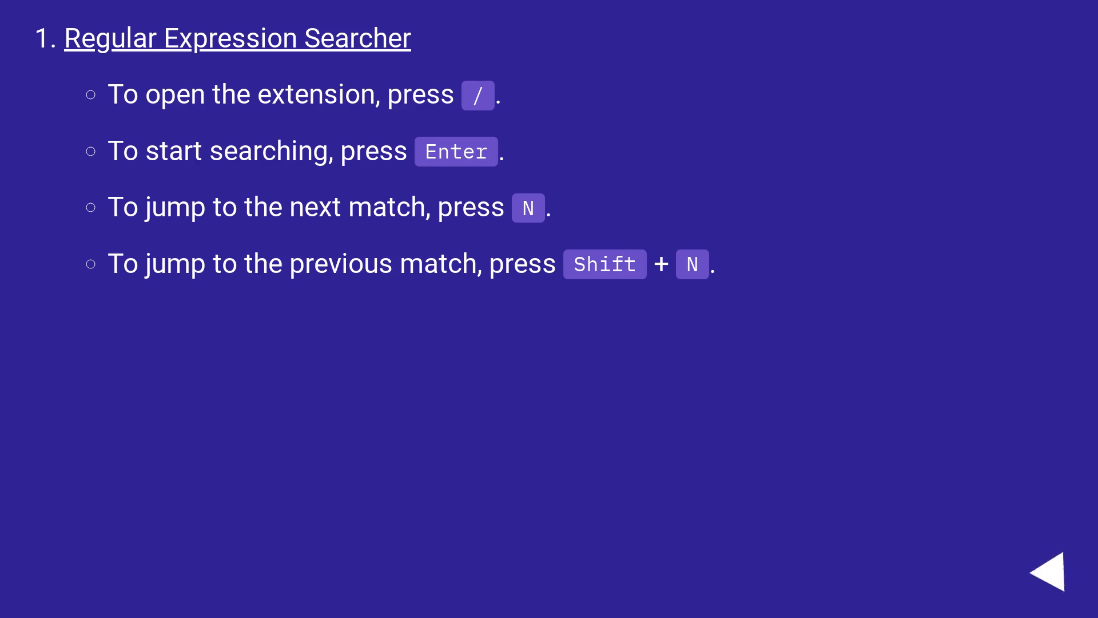
pyautogui.click(1054, 575)
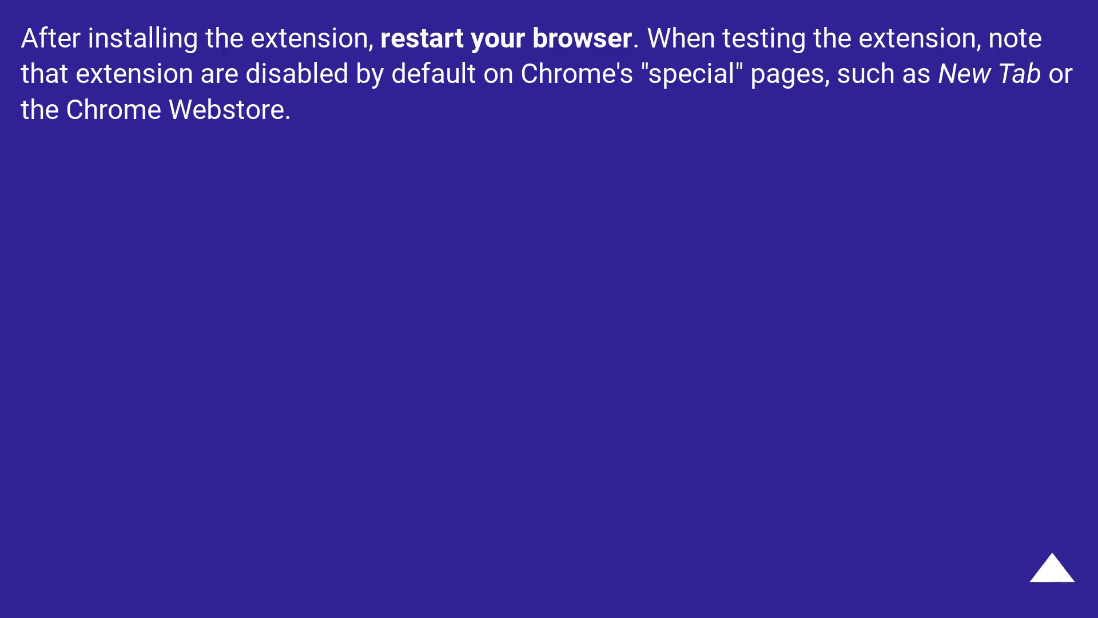
pyautogui.click(1058, 580)
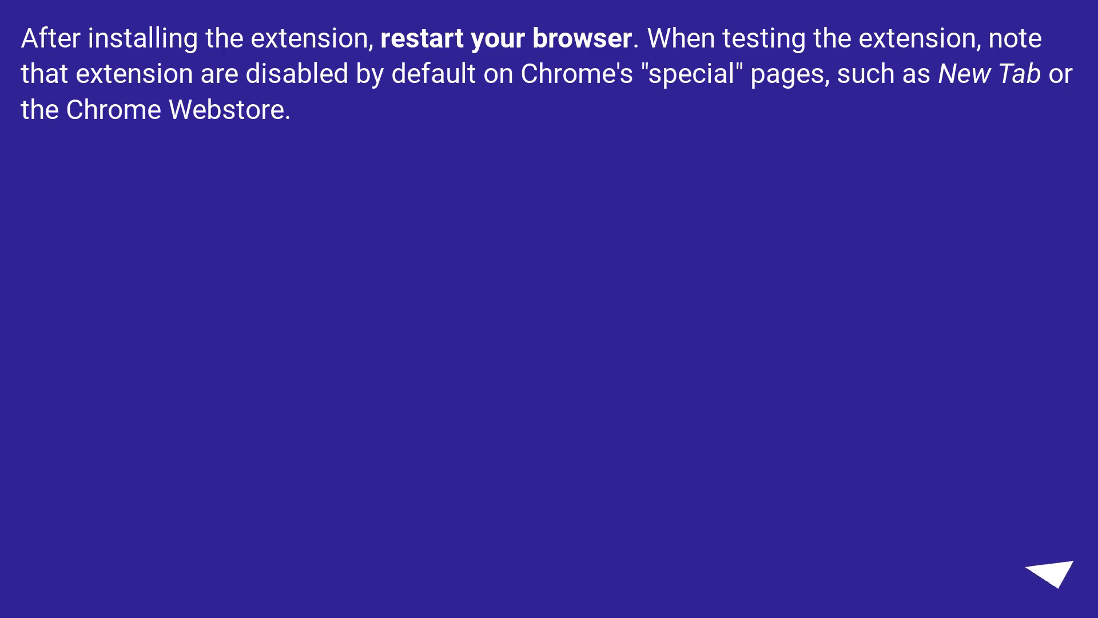
pyautogui.click(1037, 578)
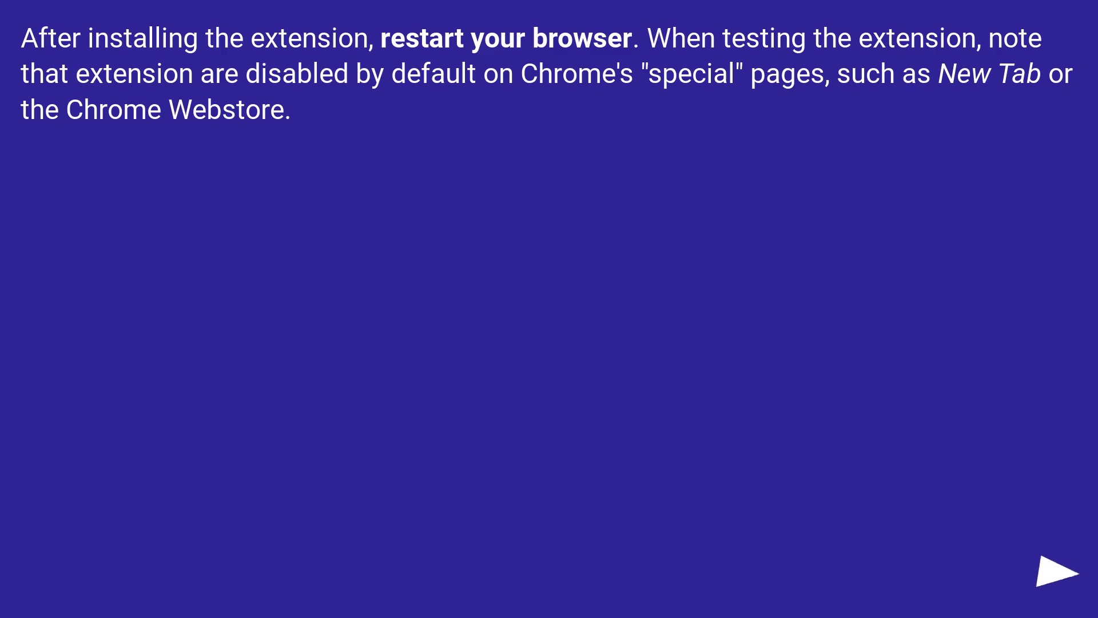
pyautogui.click(1050, 573)
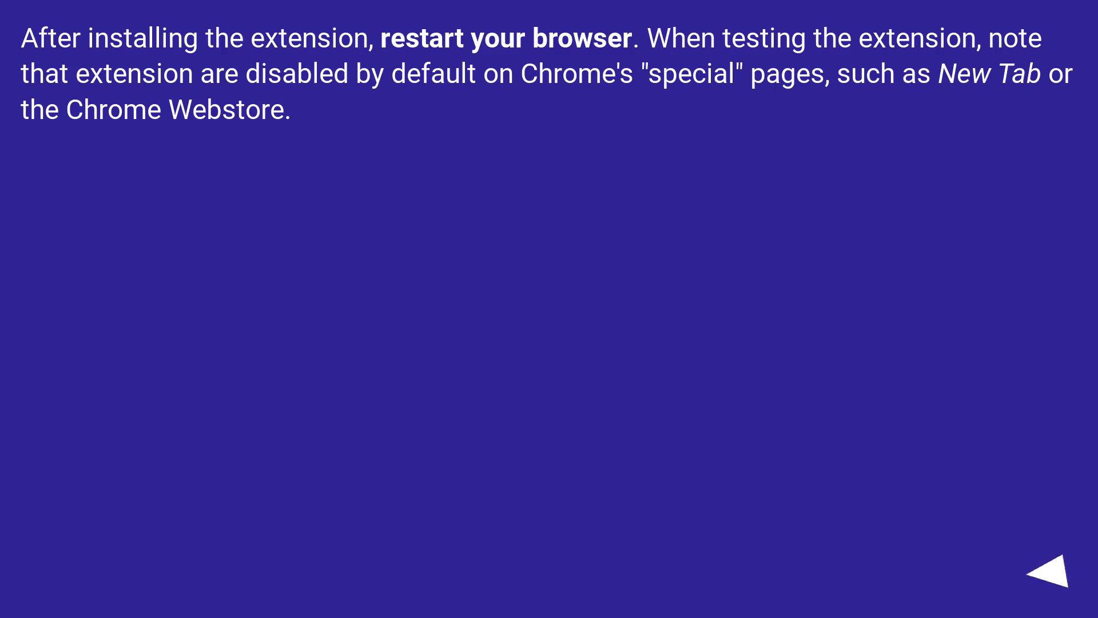
pyautogui.click(1043, 575)
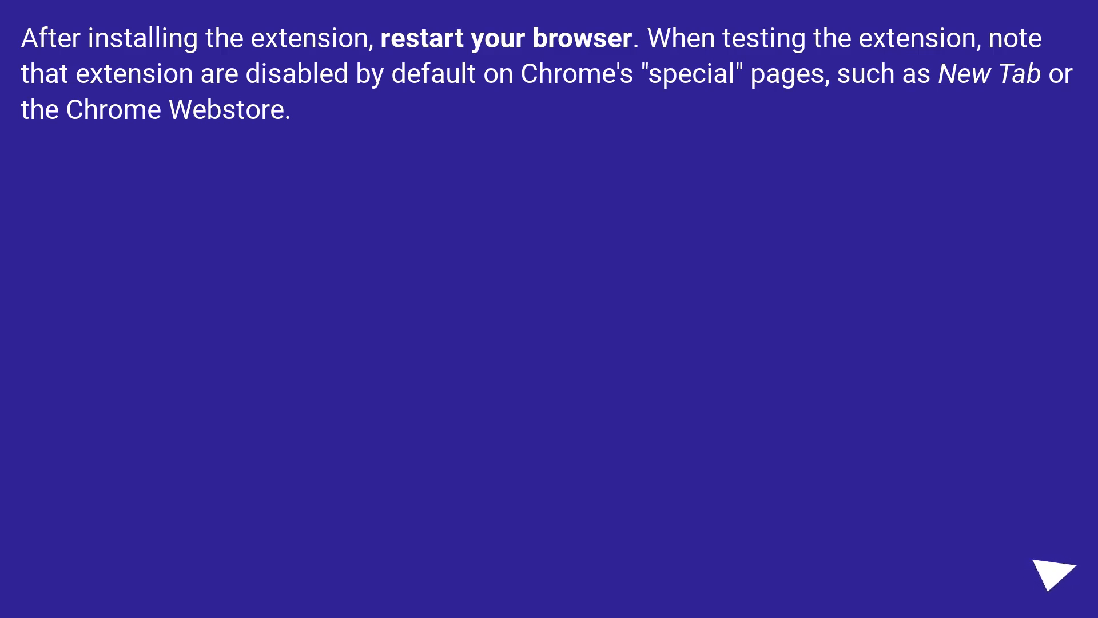
pyautogui.click(1060, 573)
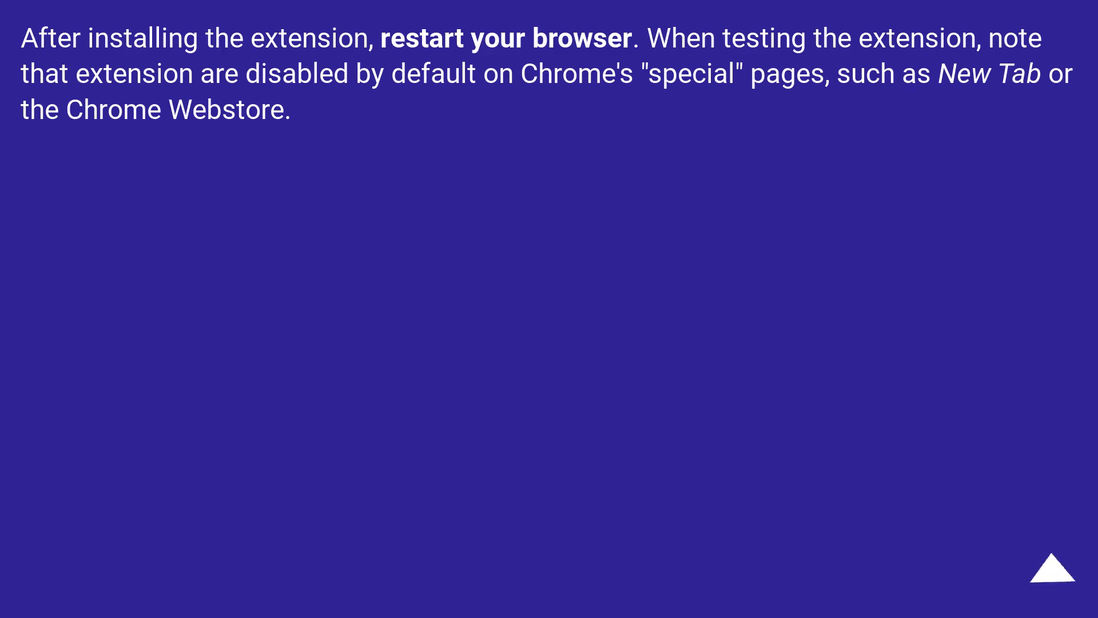
pyautogui.click(1061, 570)
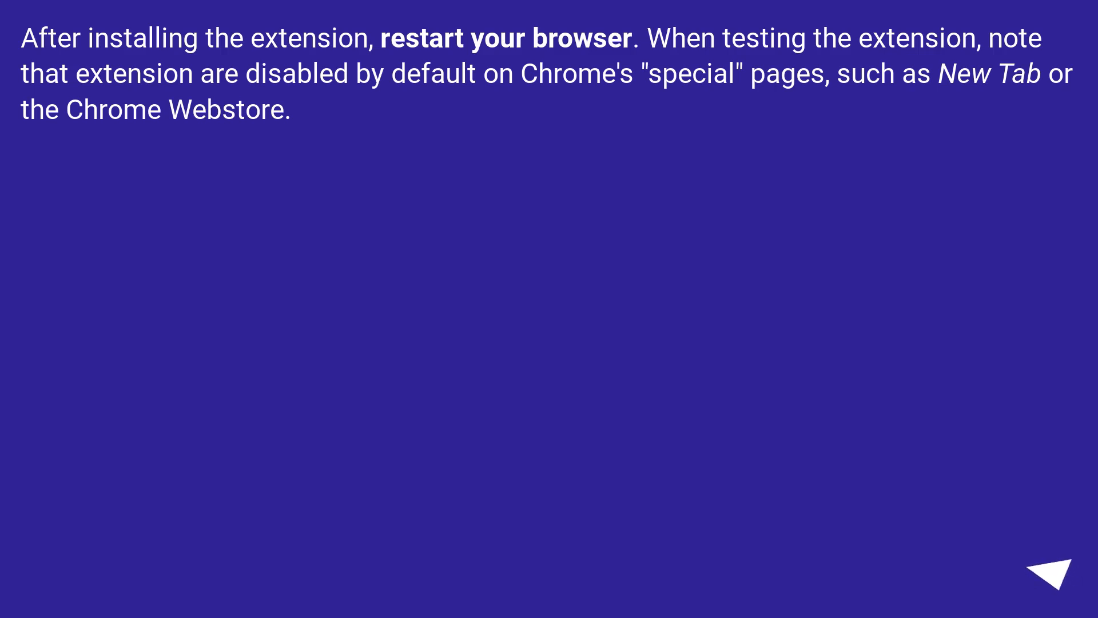
pyautogui.click(1049, 577)
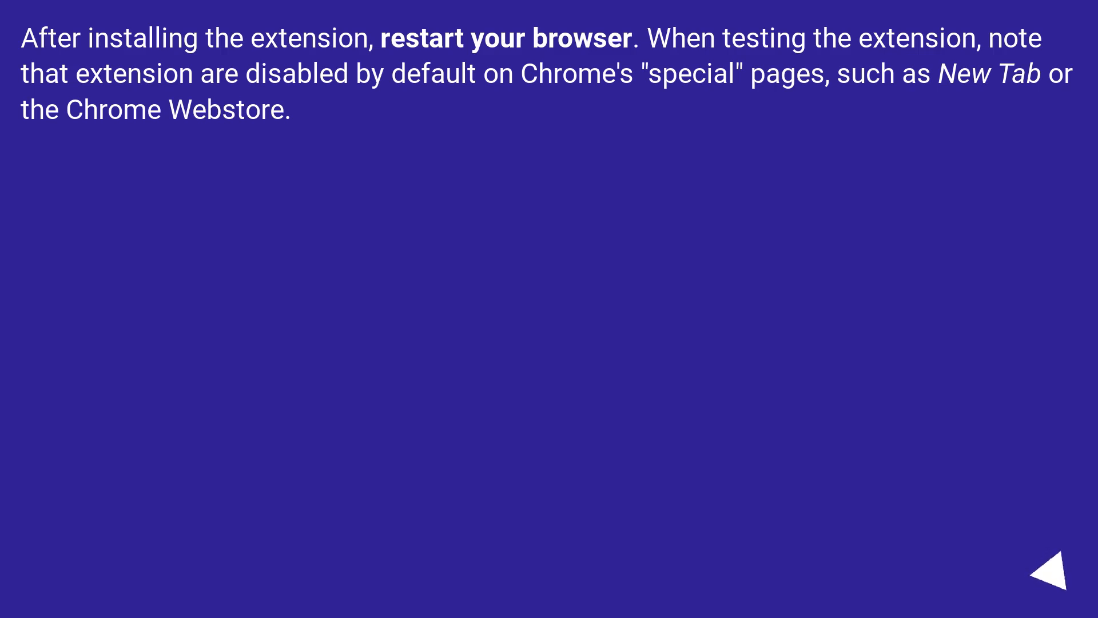
pyautogui.click(1049, 575)
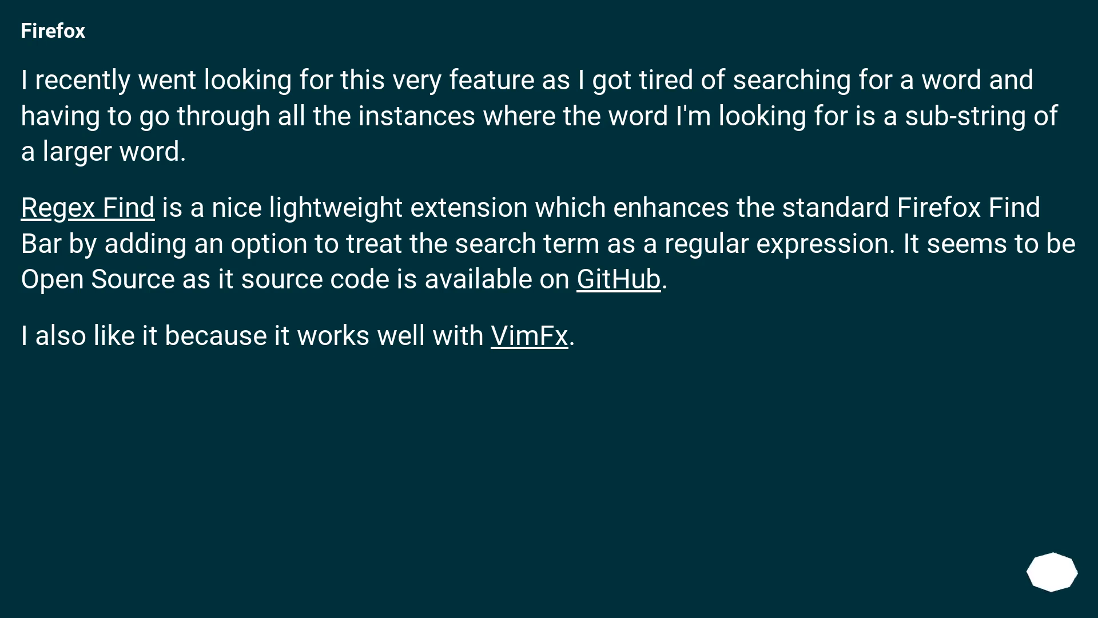
pyautogui.moveTo(1057, 571)
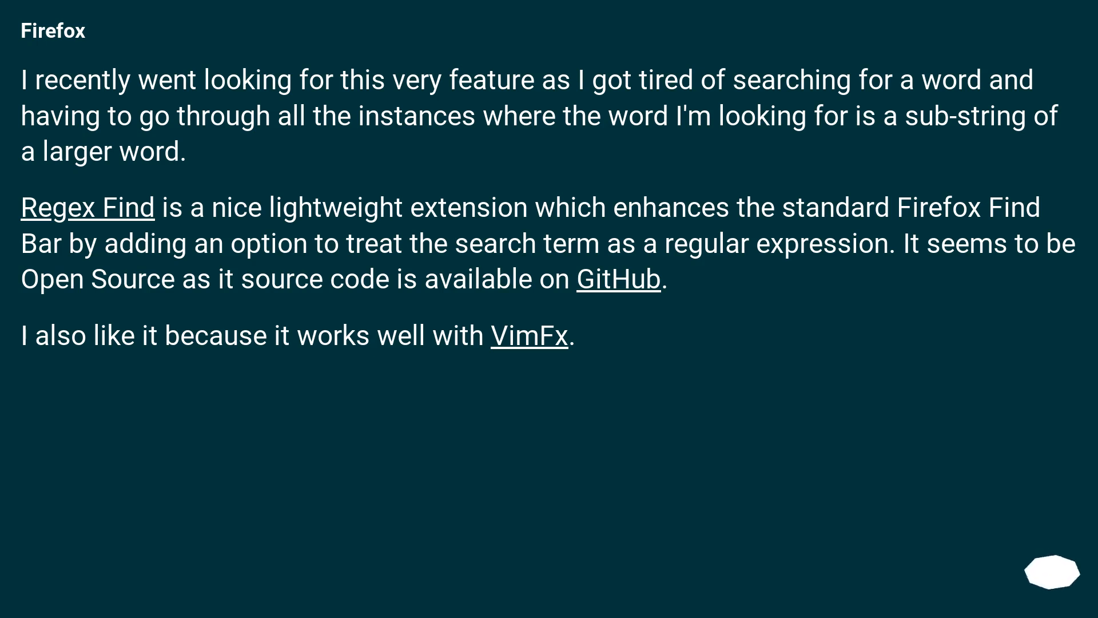